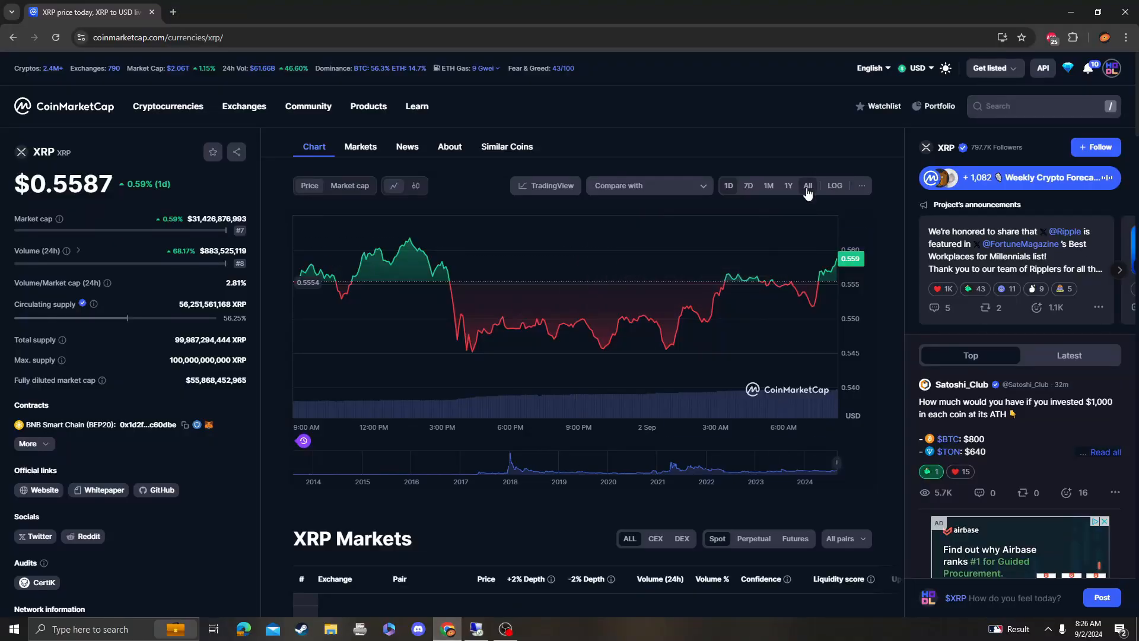
# Show XRP's full price history with the All range and open the TradingView technical chart
pyautogui.click(808, 185)
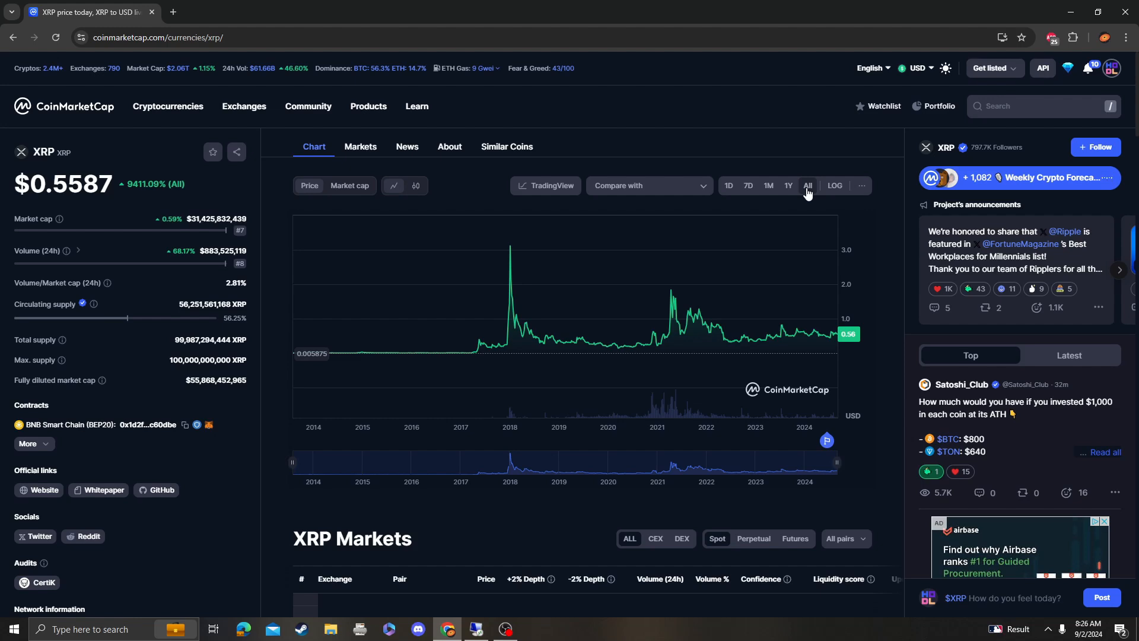
pyautogui.click(545, 185)
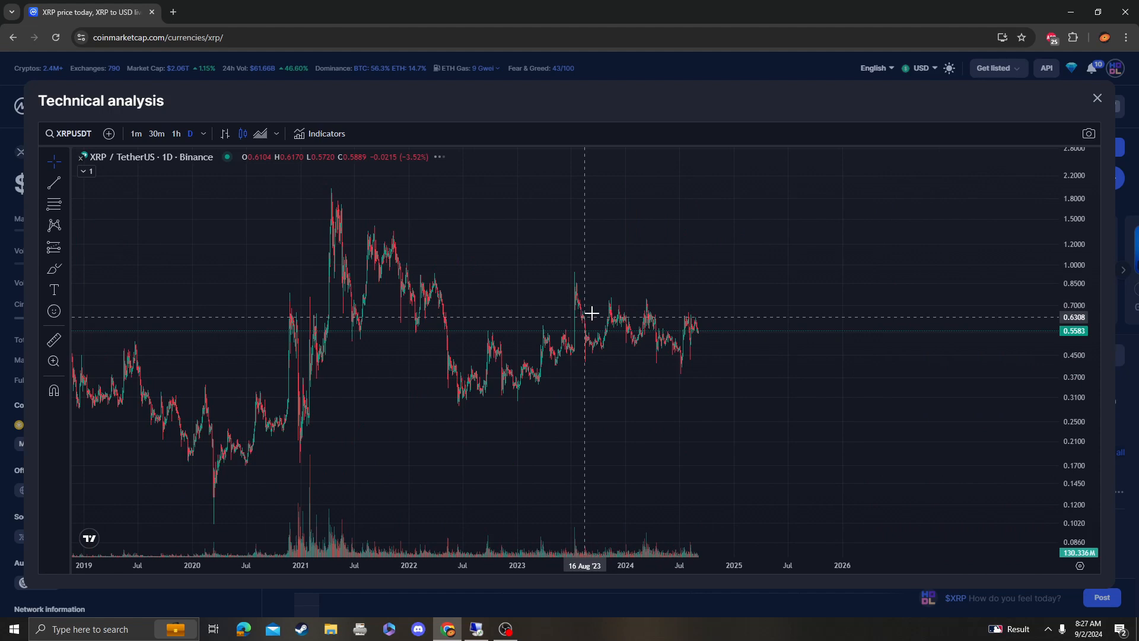
# Search indicators for 'rsi' and add the RSI oscillators beneath the XRP candles
pyautogui.write('rsi')
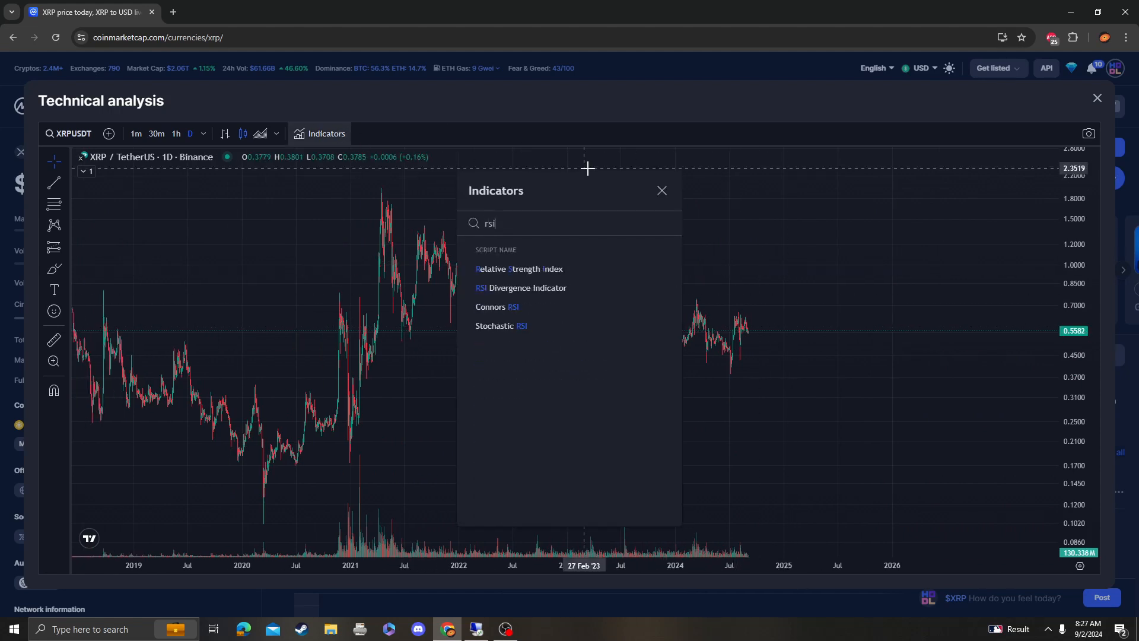
pyautogui.click(517, 268)
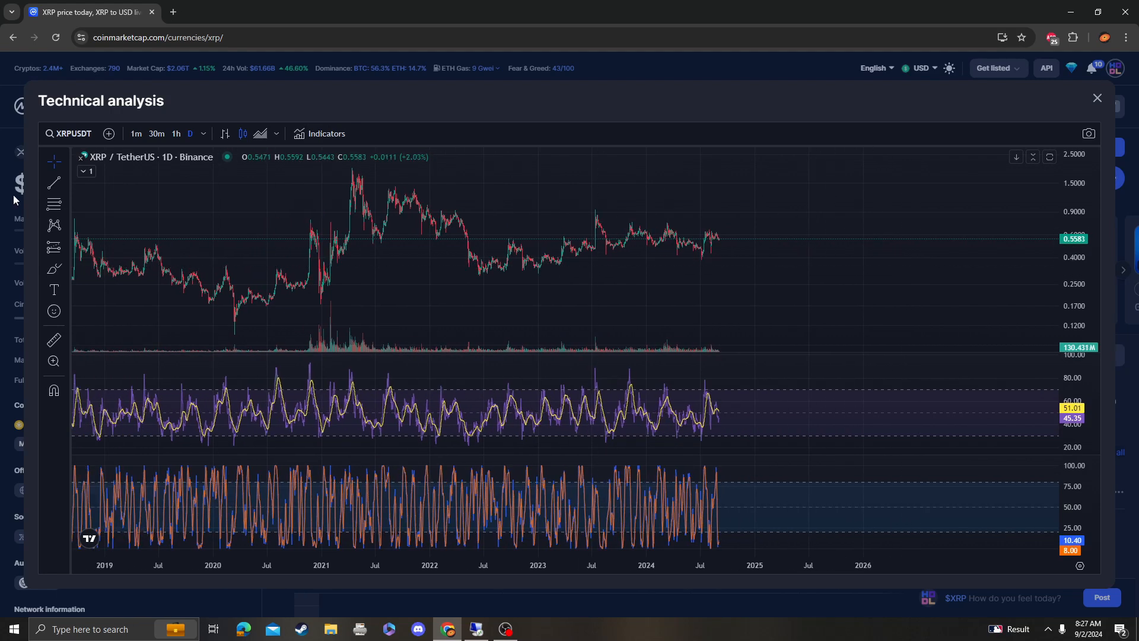
# Place horizontal lines at 0.4533 and 0.5421, trying a Fibonacci retracement along the way
pyautogui.moveTo(302, 167); pyautogui.dragTo(1009, 276)
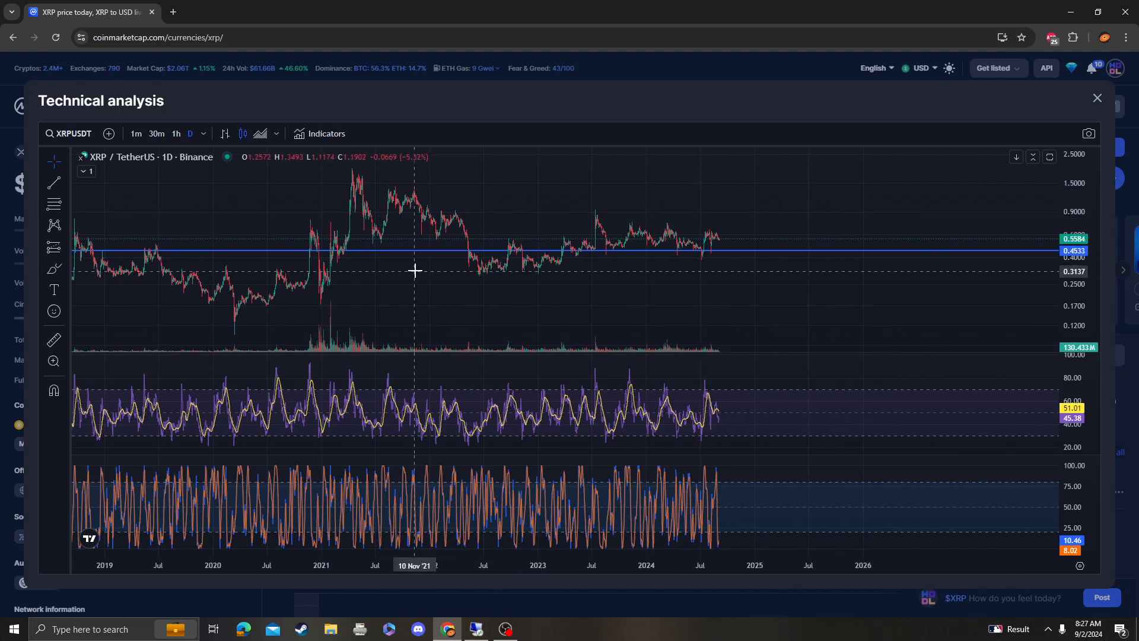
pyautogui.moveTo(750, 244)
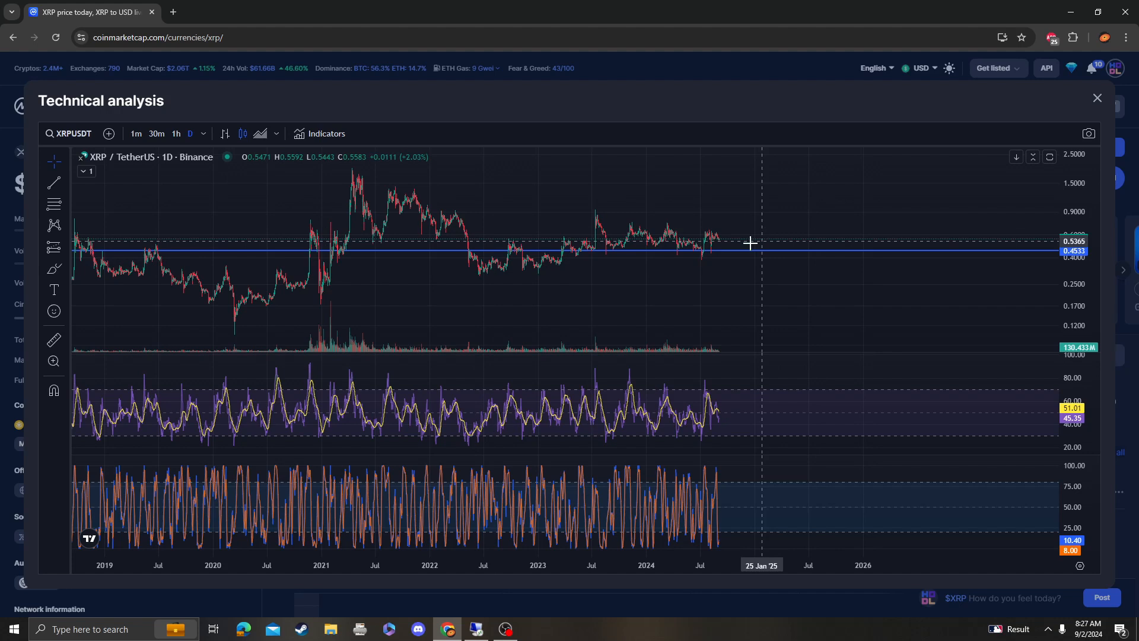
pyautogui.moveTo(399, 276)
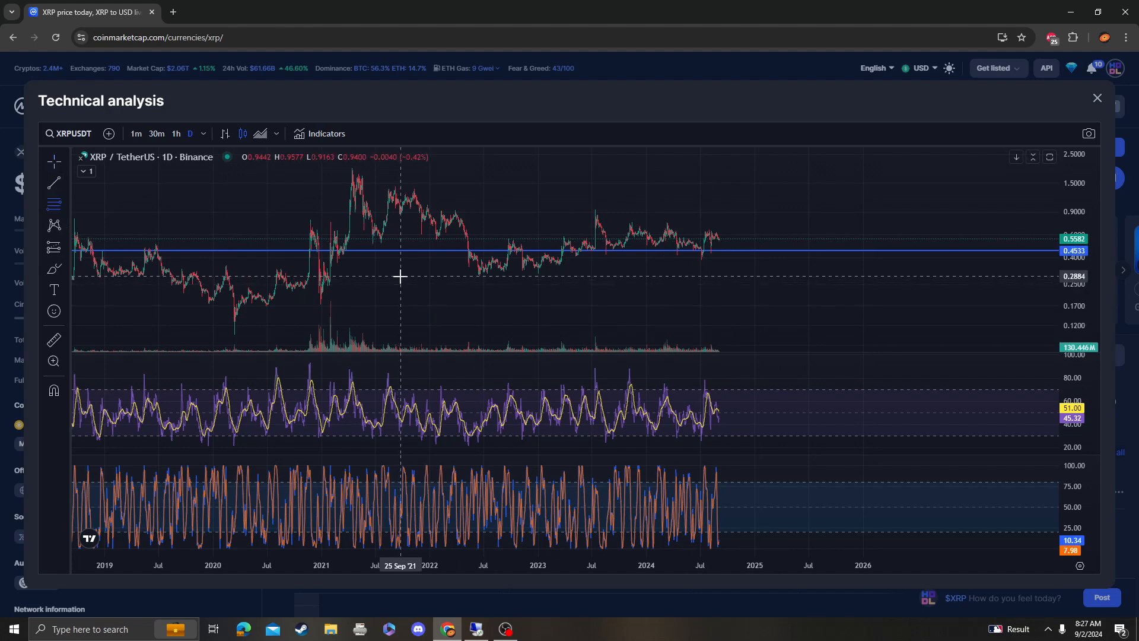
pyautogui.moveTo(399, 276); pyautogui.dragTo(882, 213)
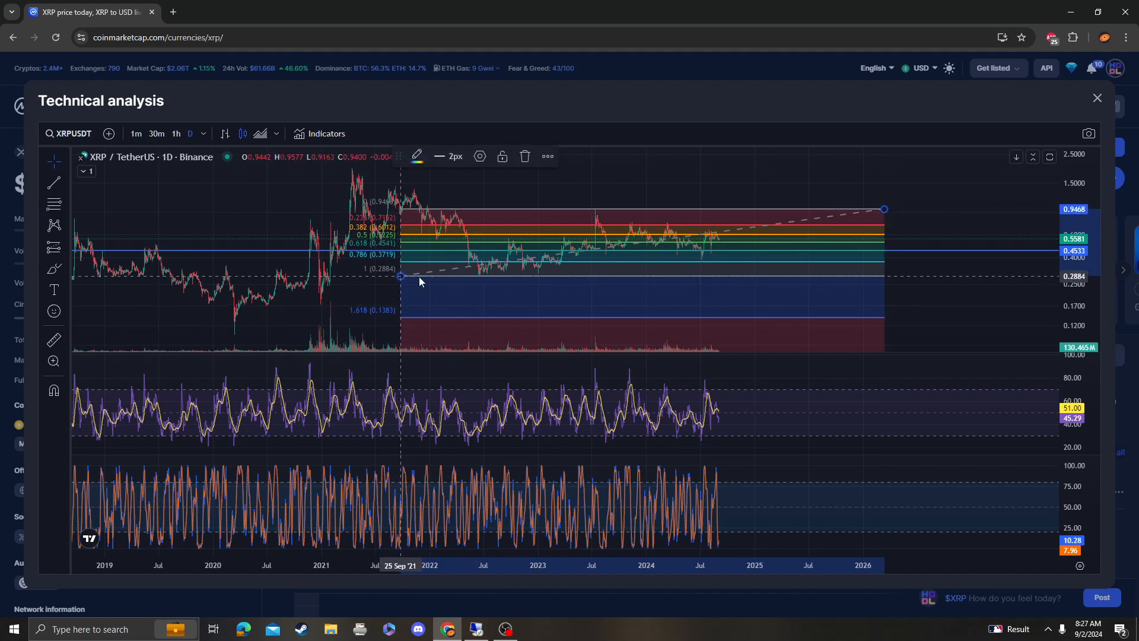
pyautogui.moveTo(401, 275); pyautogui.dragTo(659, 266)
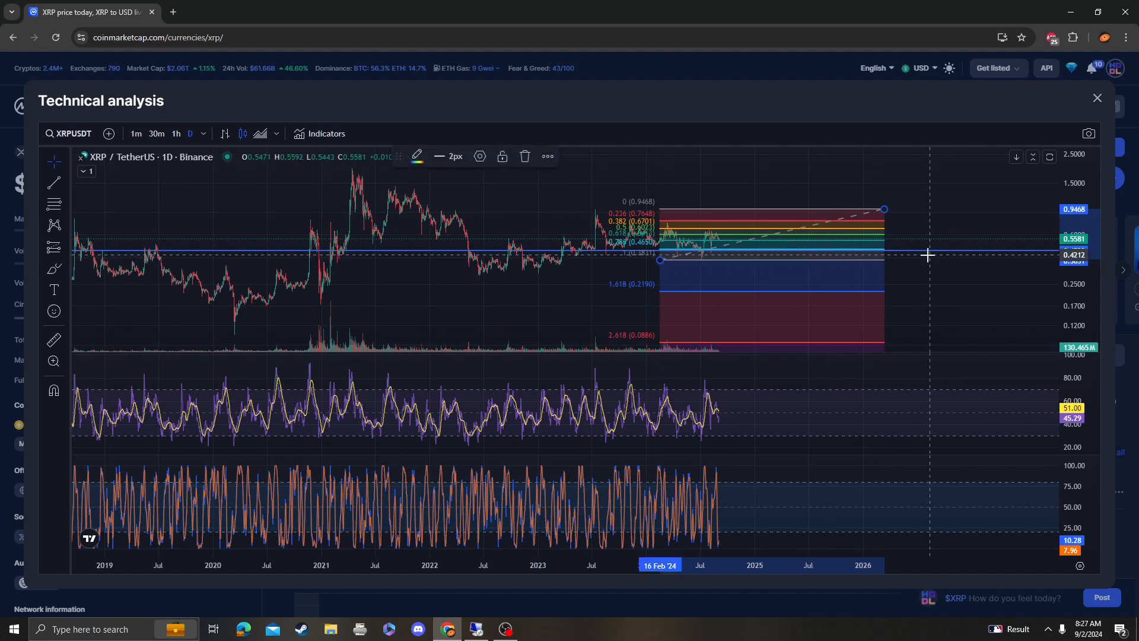
pyautogui.moveTo(904, 247)
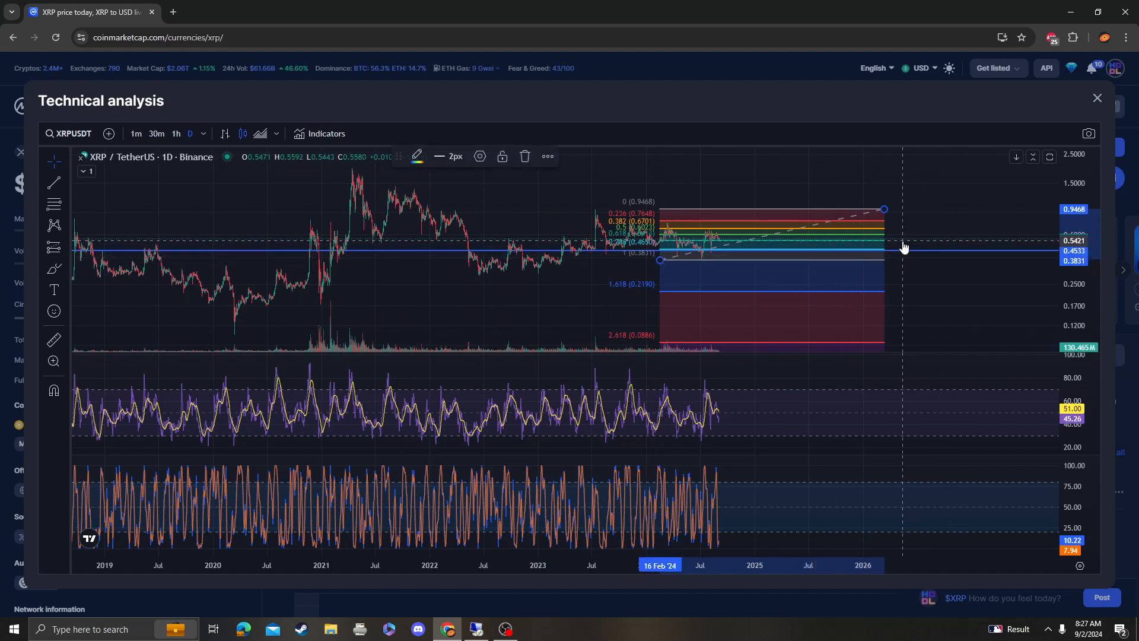
pyautogui.click(524, 156)
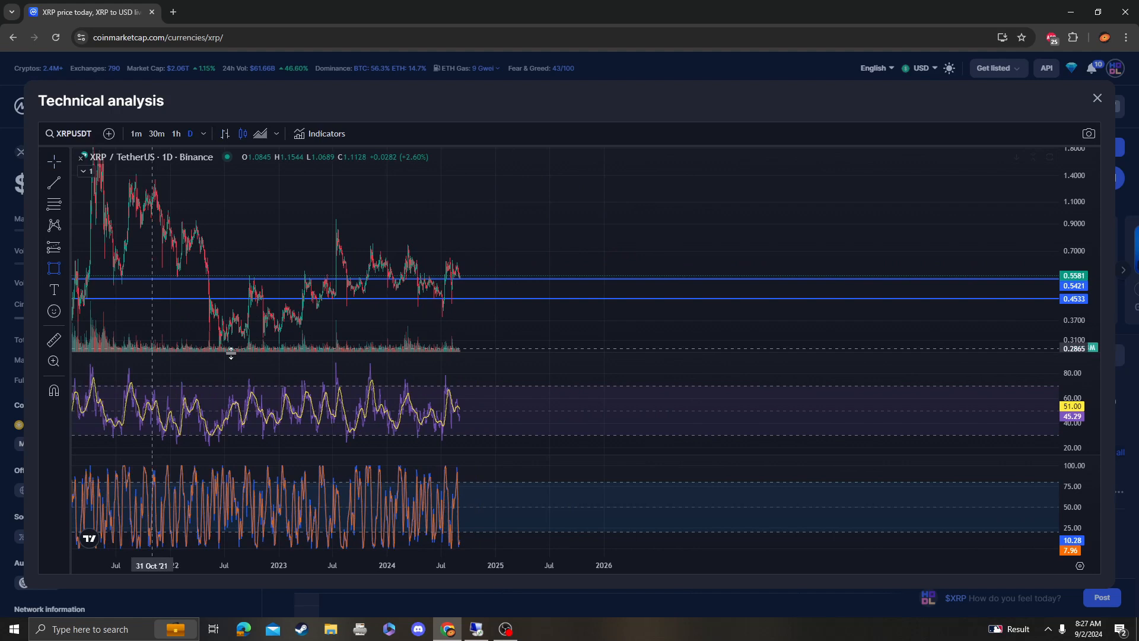
# Draw a rectangle from 0.4533 to 0.5421 into future dates and sketch projected price paths
pyautogui.moveTo(470, 287); pyautogui.dragTo(864, 295)
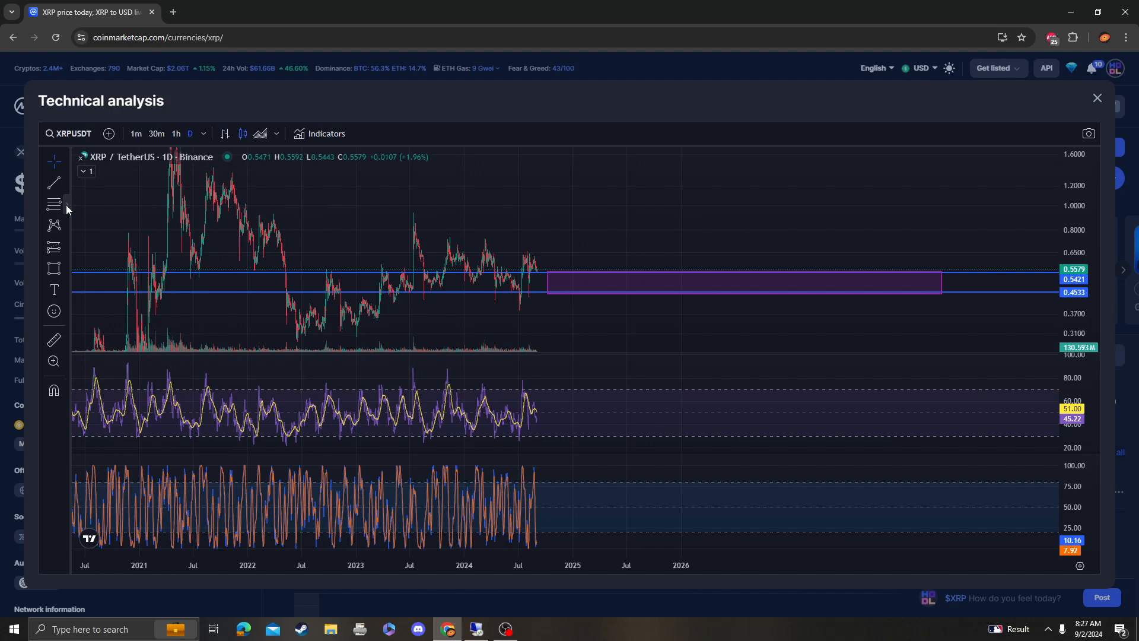
pyautogui.click(54, 204)
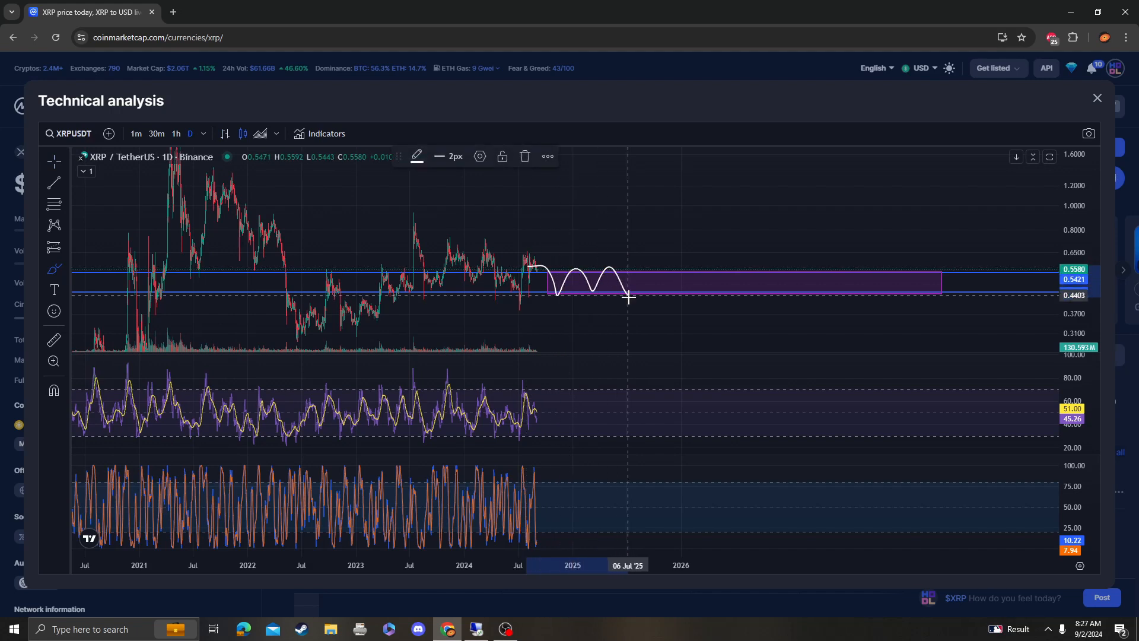
pyautogui.moveTo(628, 294); pyautogui.dragTo(792, 294)
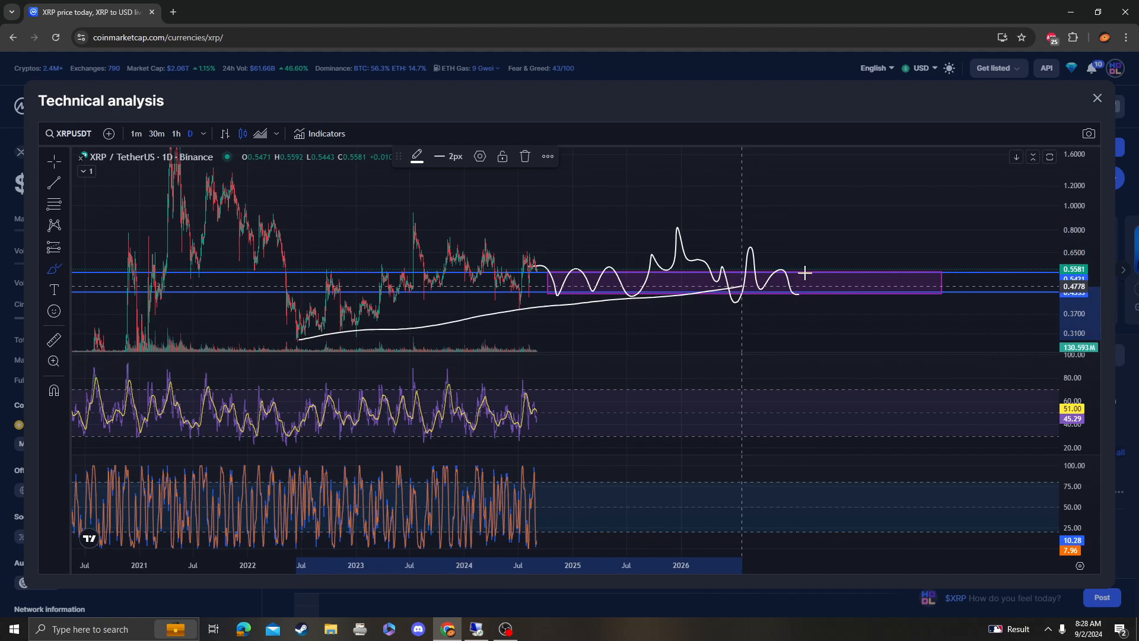
pyautogui.click(524, 156)
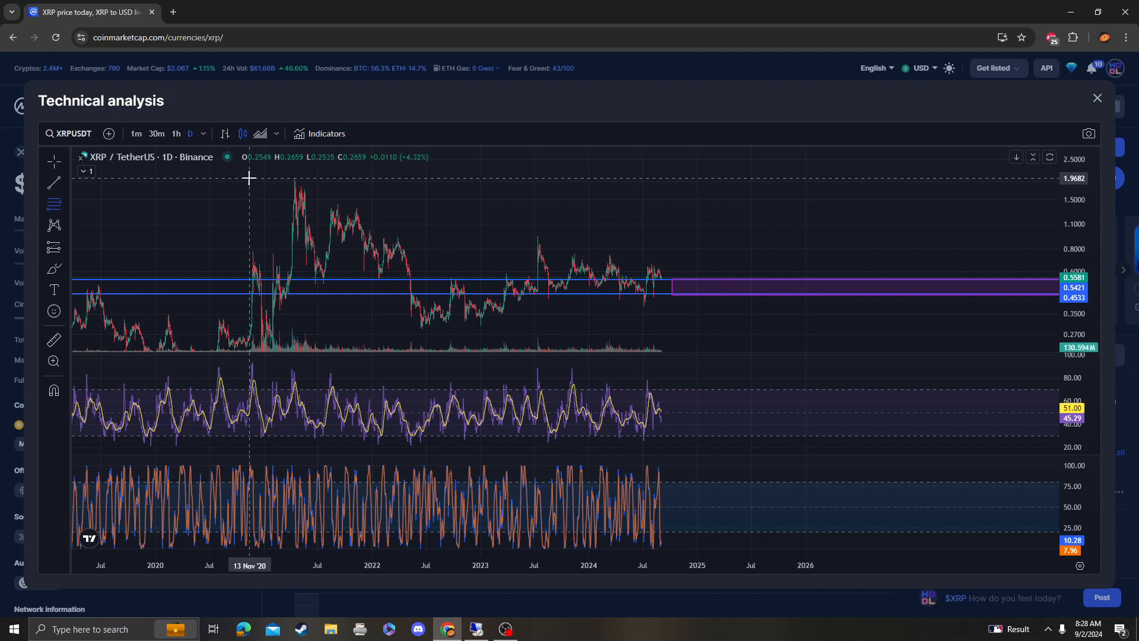
# Draw a Fibonacci retracement from 1.9981 to 0.2831, then a new one anchored at 2.0195
pyautogui.moveTo(249, 177); pyautogui.dragTo(947, 332)
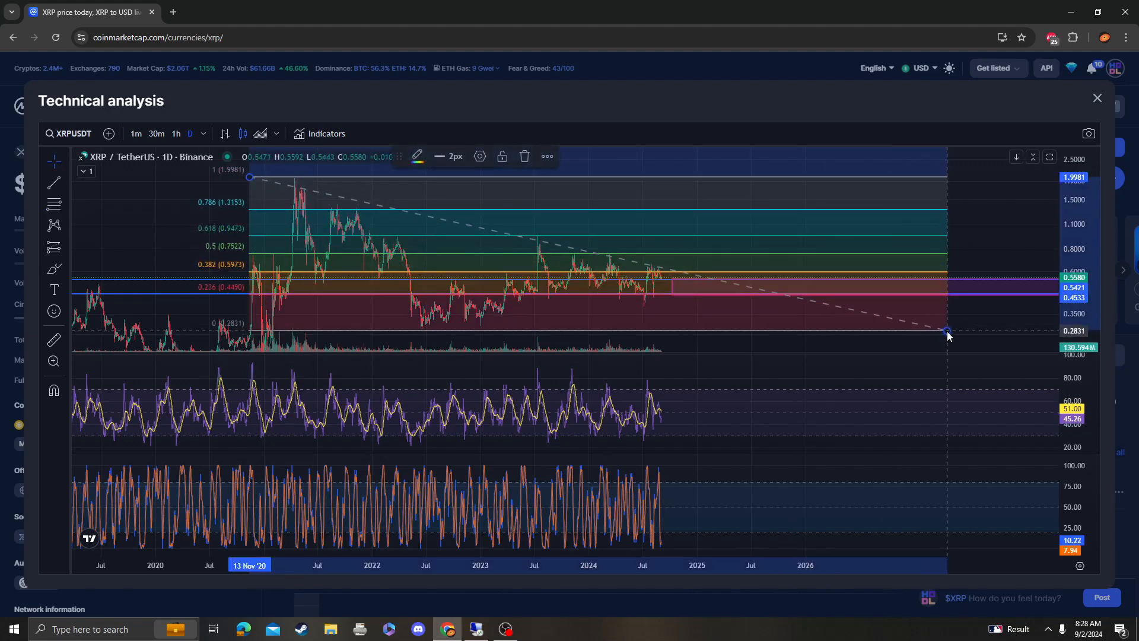
pyautogui.moveTo(789, 230)
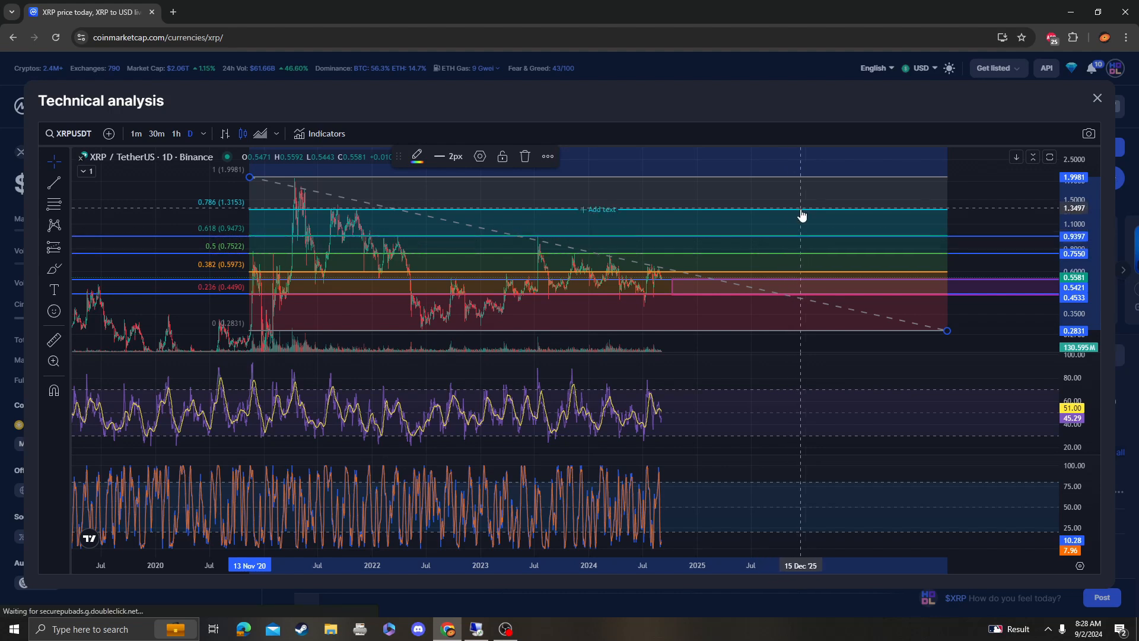
pyautogui.moveTo(794, 218)
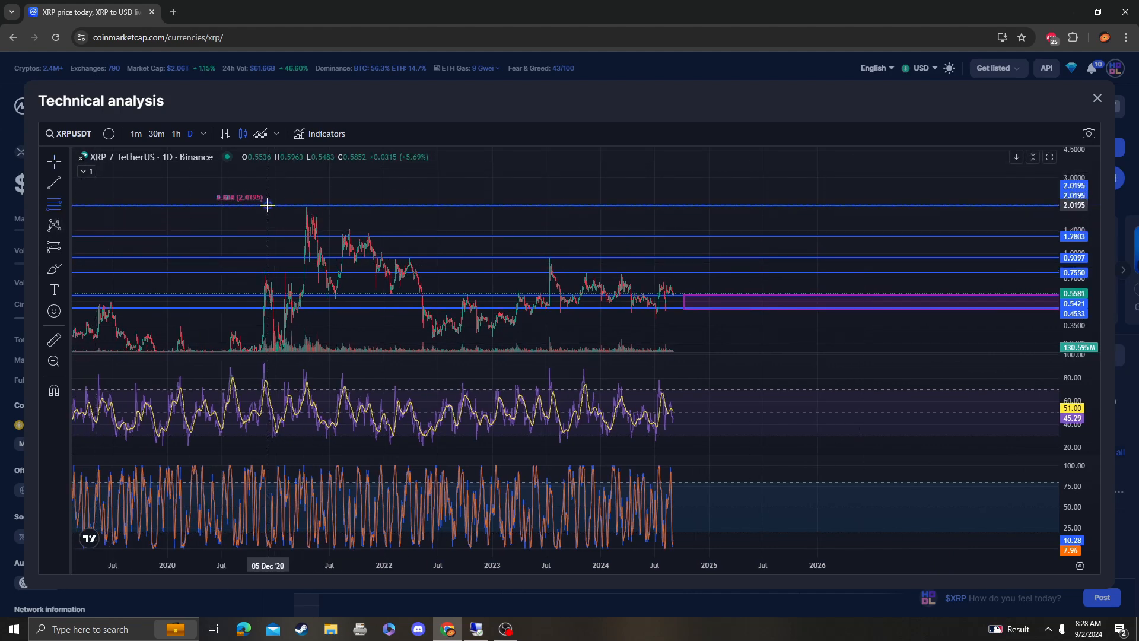
pyautogui.moveTo(268, 205); pyautogui.dragTo(952, 339)
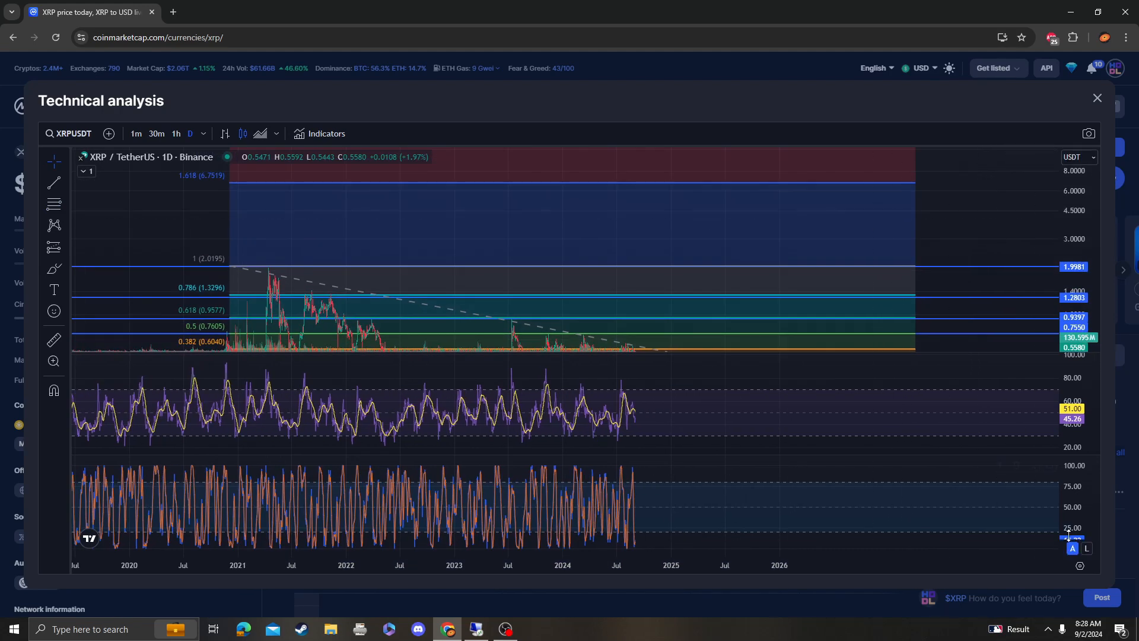
pyautogui.moveTo(816, 207)
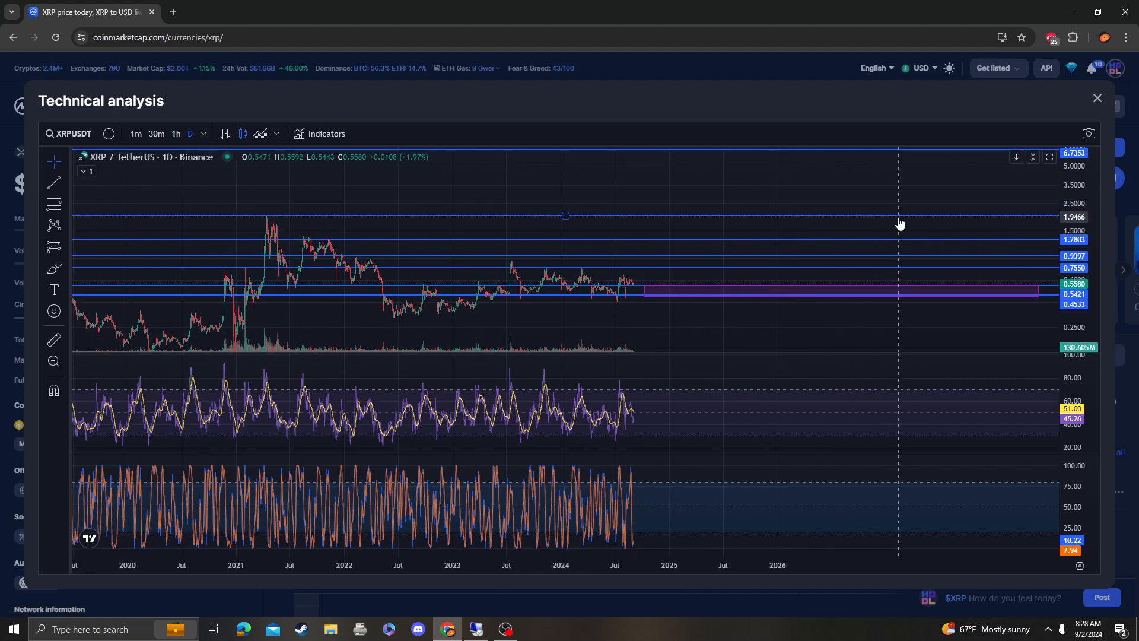
pyautogui.moveTo(699, 205)
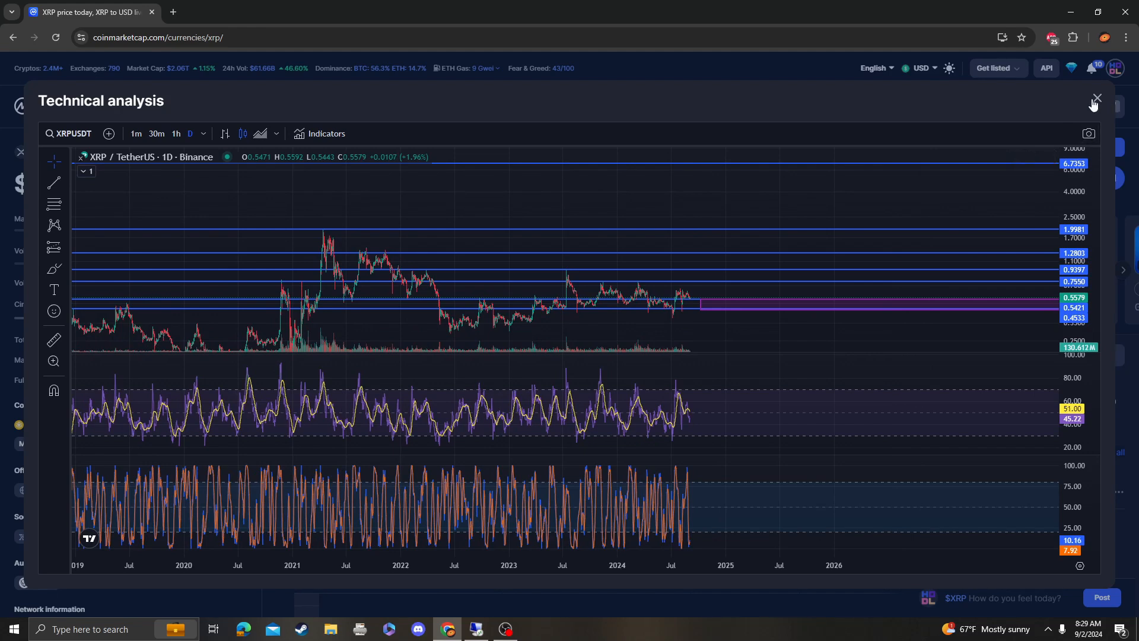
# Close the technical analysis view, search the site for 'eth', then dismiss the search
pyautogui.click(1096, 98)
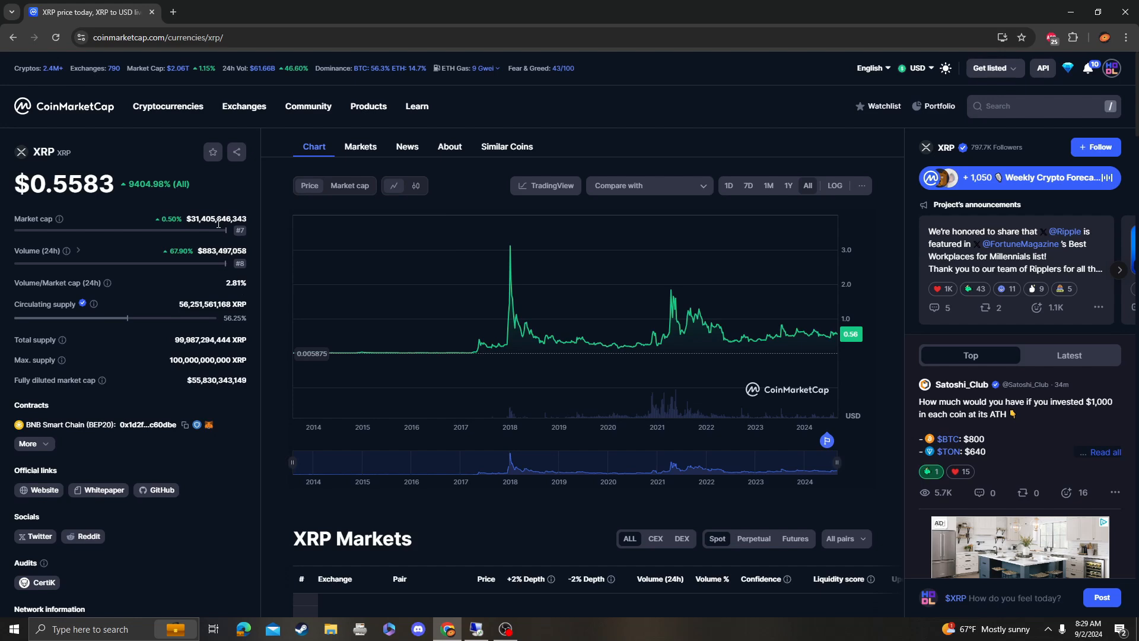
pyautogui.click(1040, 106)
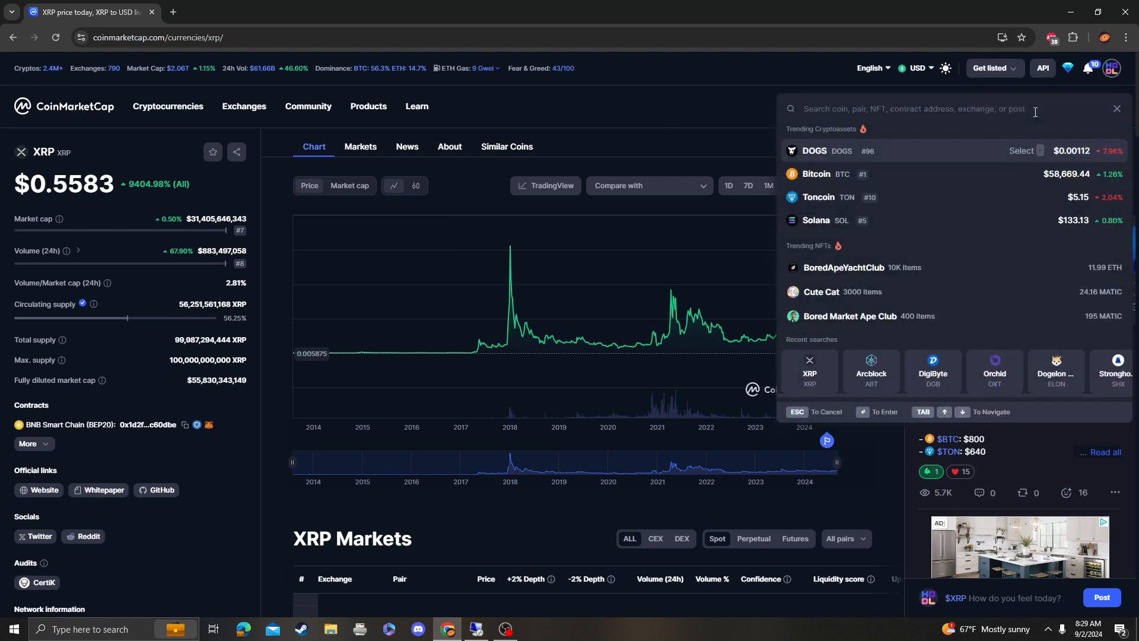
pyautogui.write('eth')
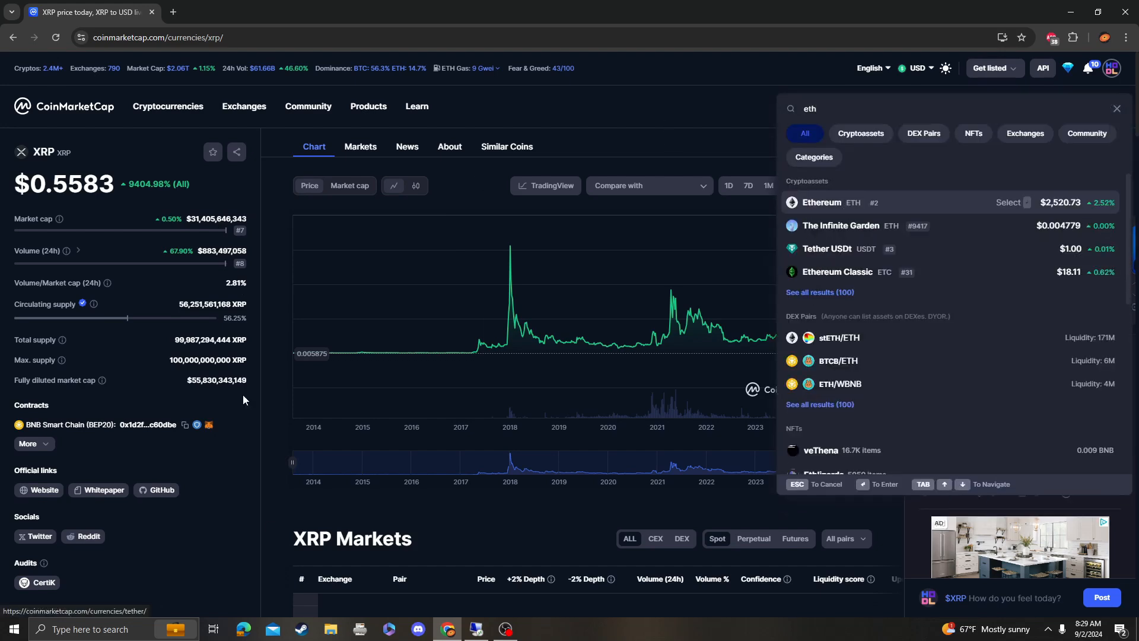
pyautogui.click(821, 203)
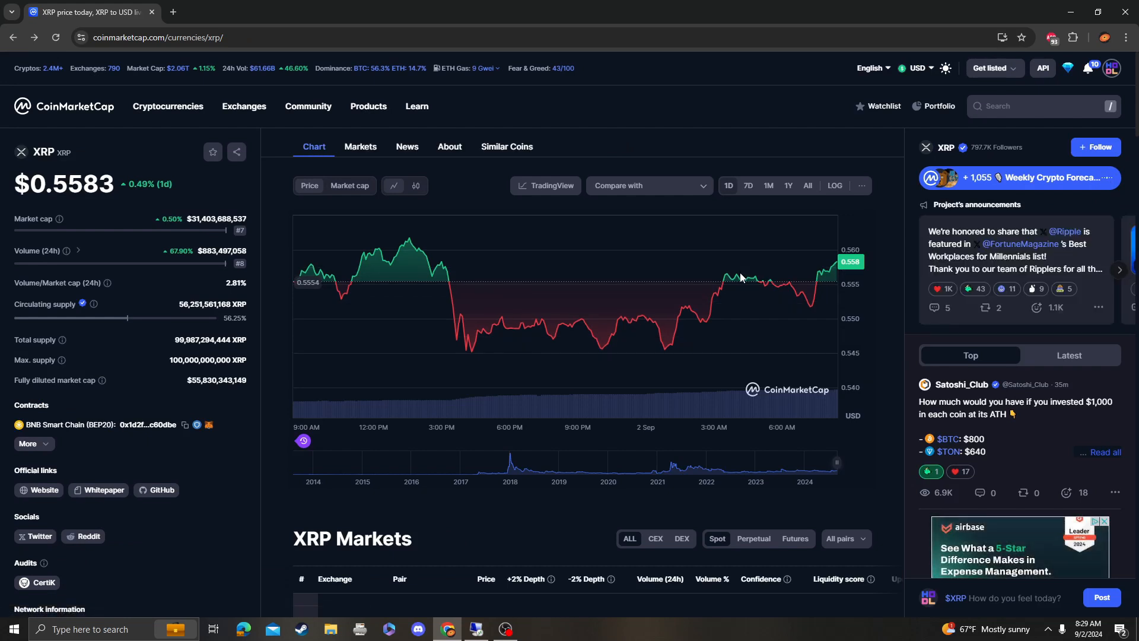
pyautogui.moveTo(775, 295)
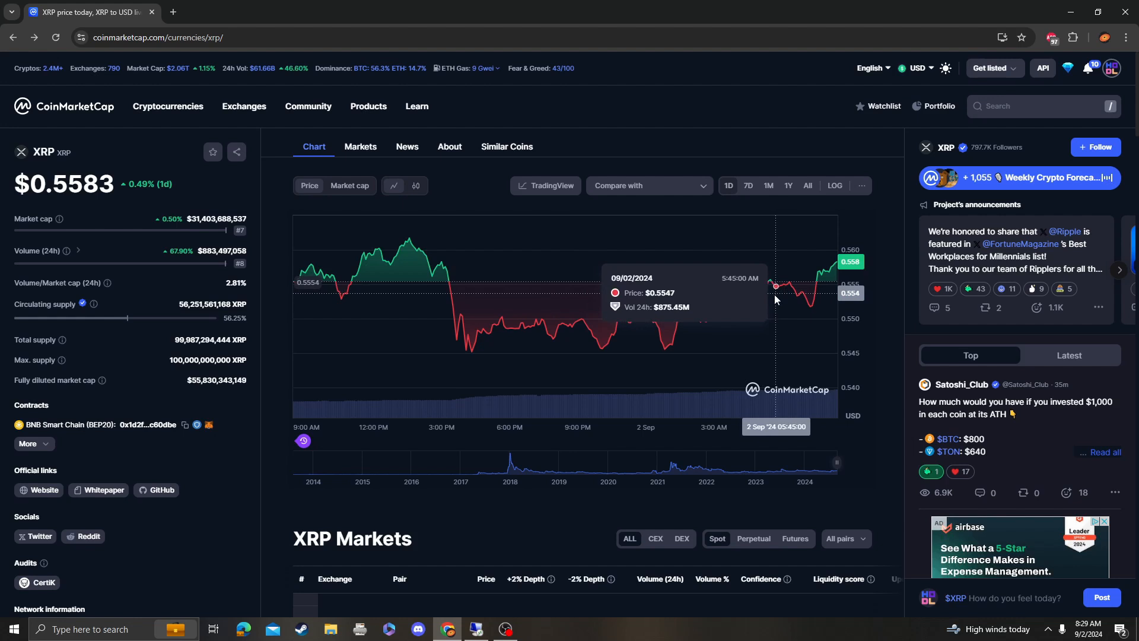
# Switch XRP's overview chart to the All range spanning 2014 to 2024
pyautogui.click(806, 186)
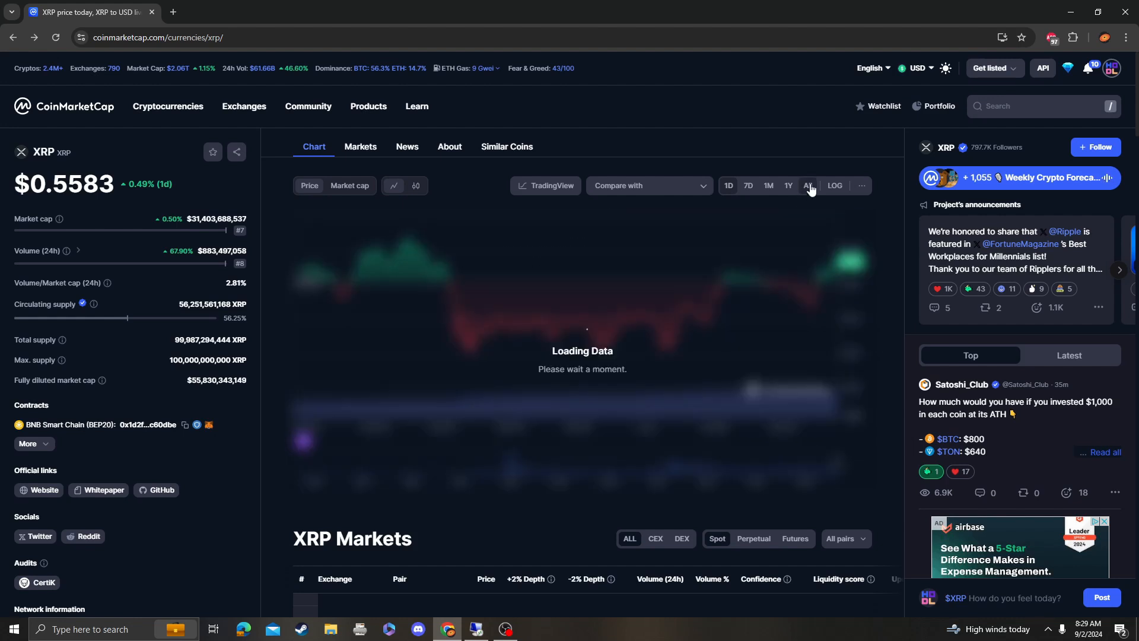
pyautogui.click(806, 185)
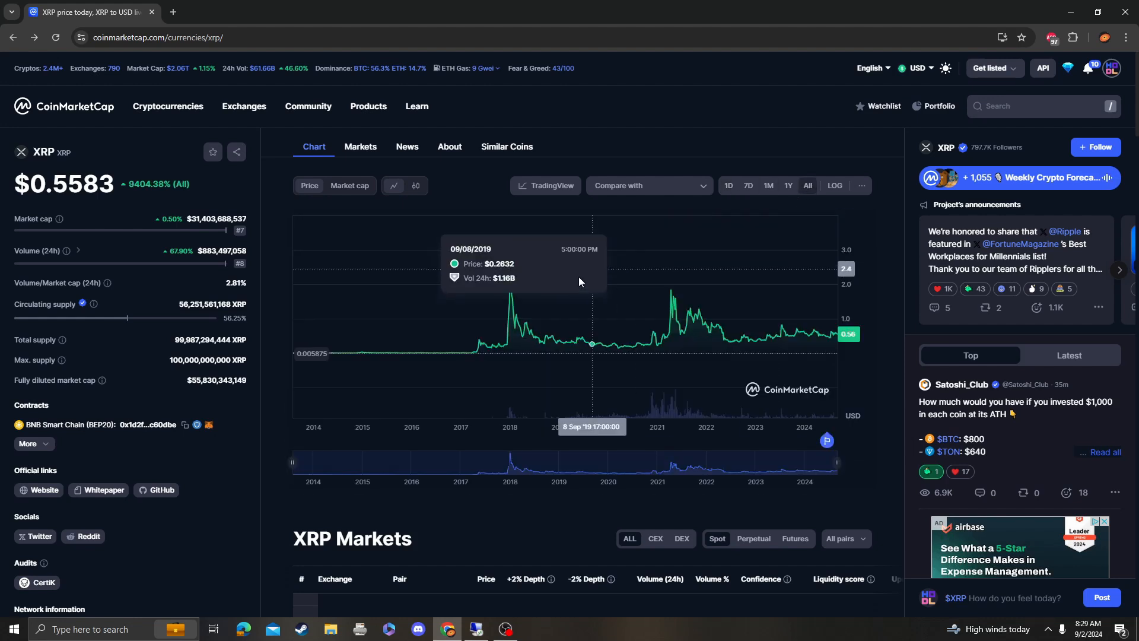